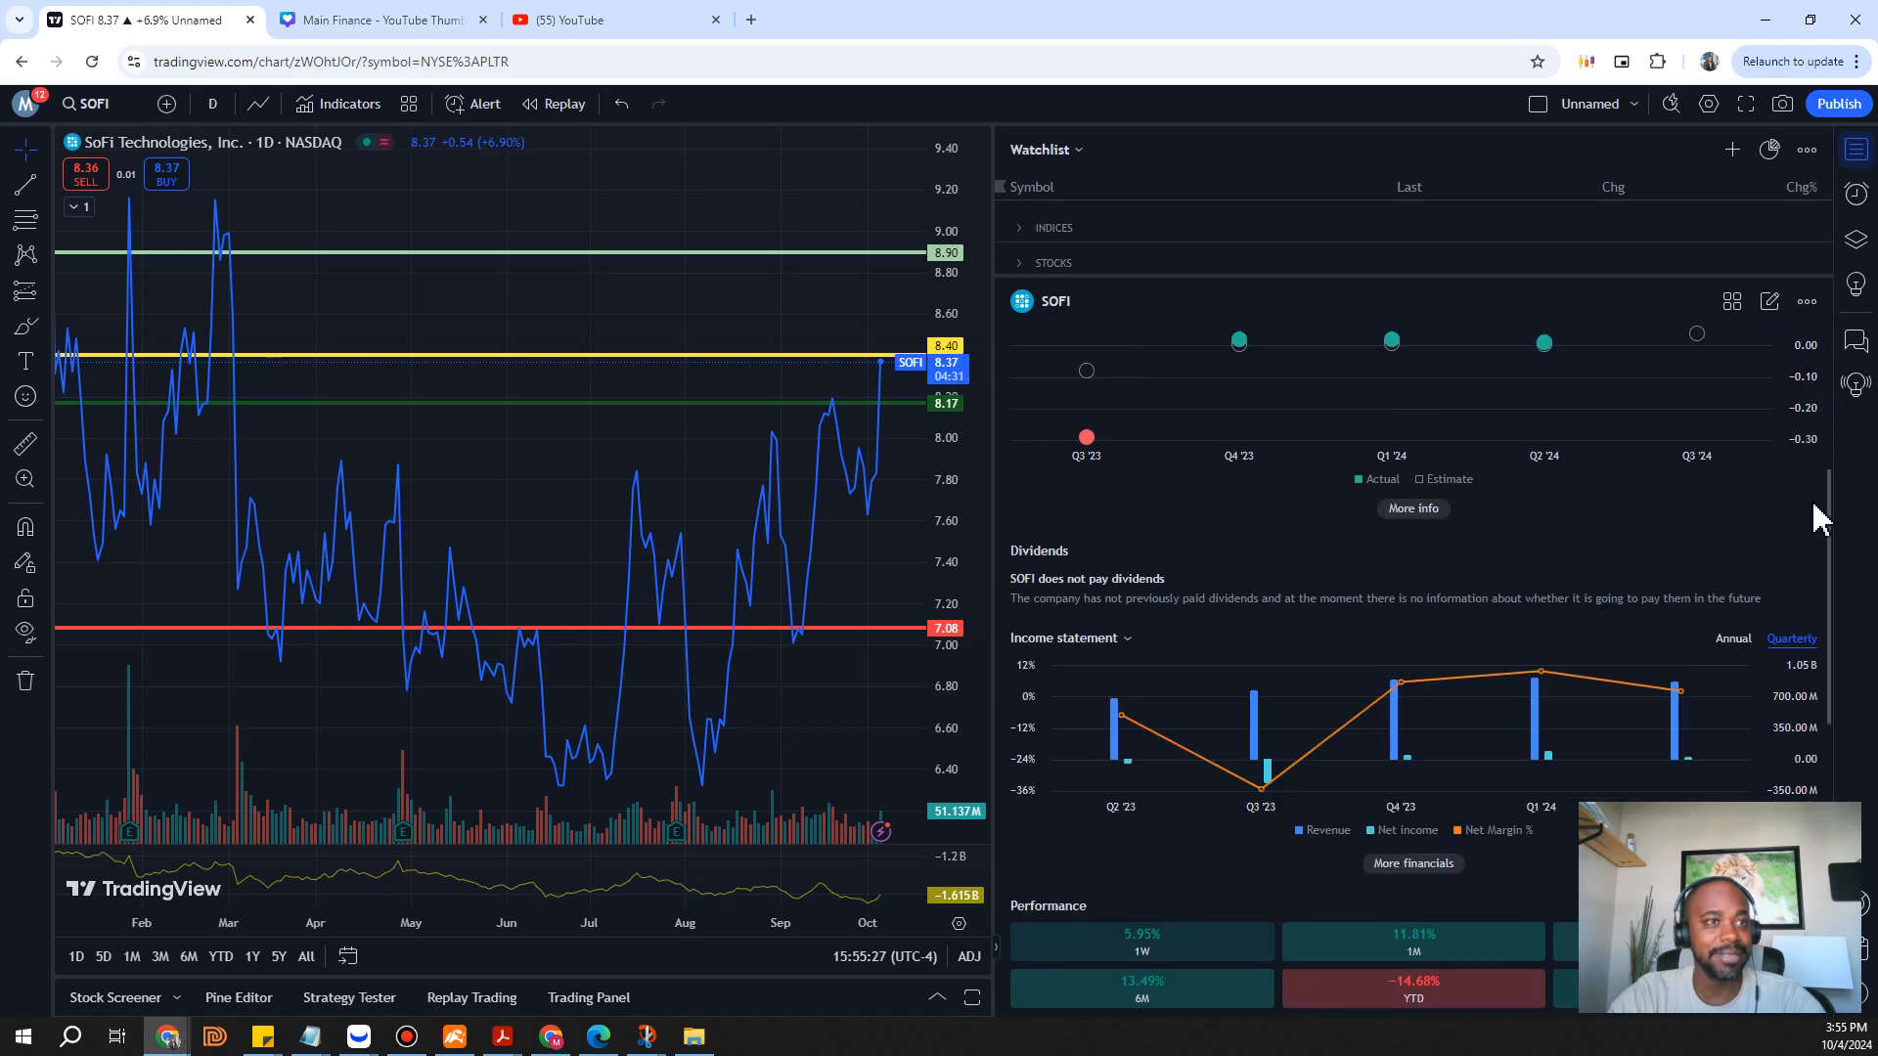
scroll("down", 3)
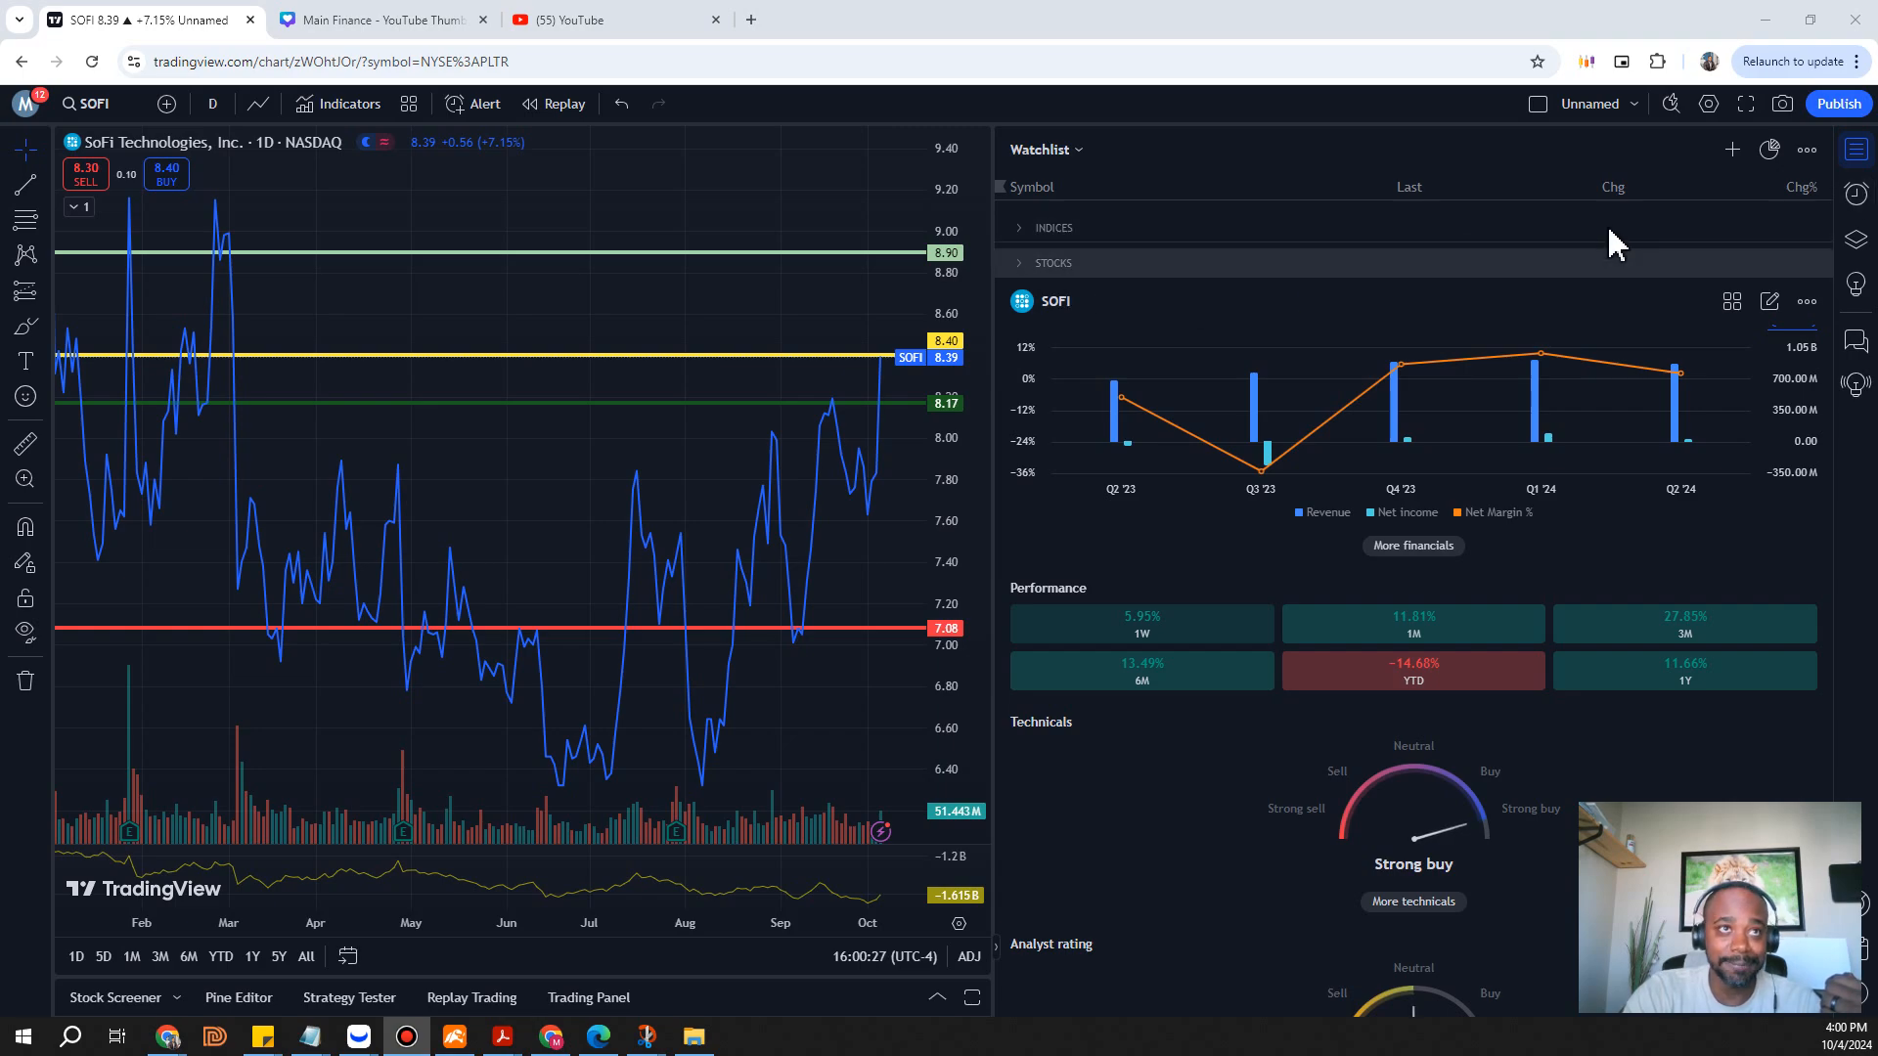
mouse_move(1753, 250)
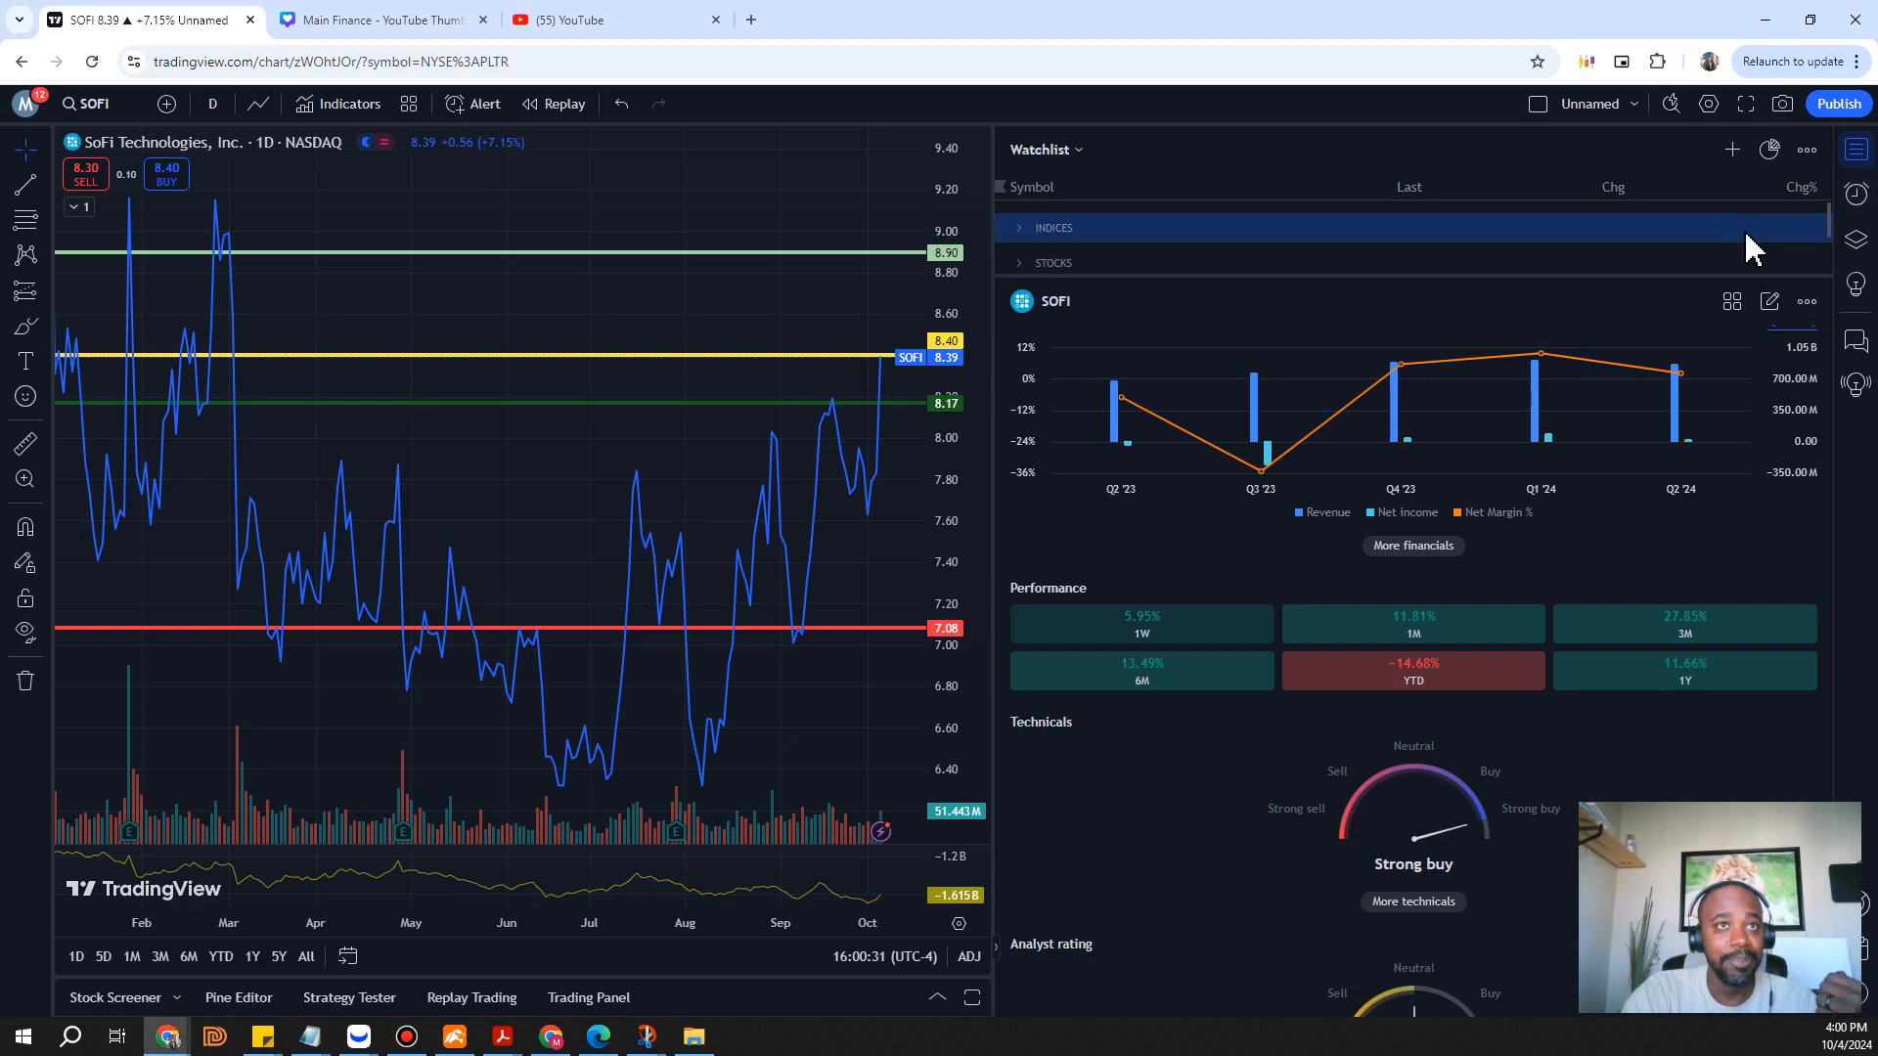
mouse_move(1832, 618)
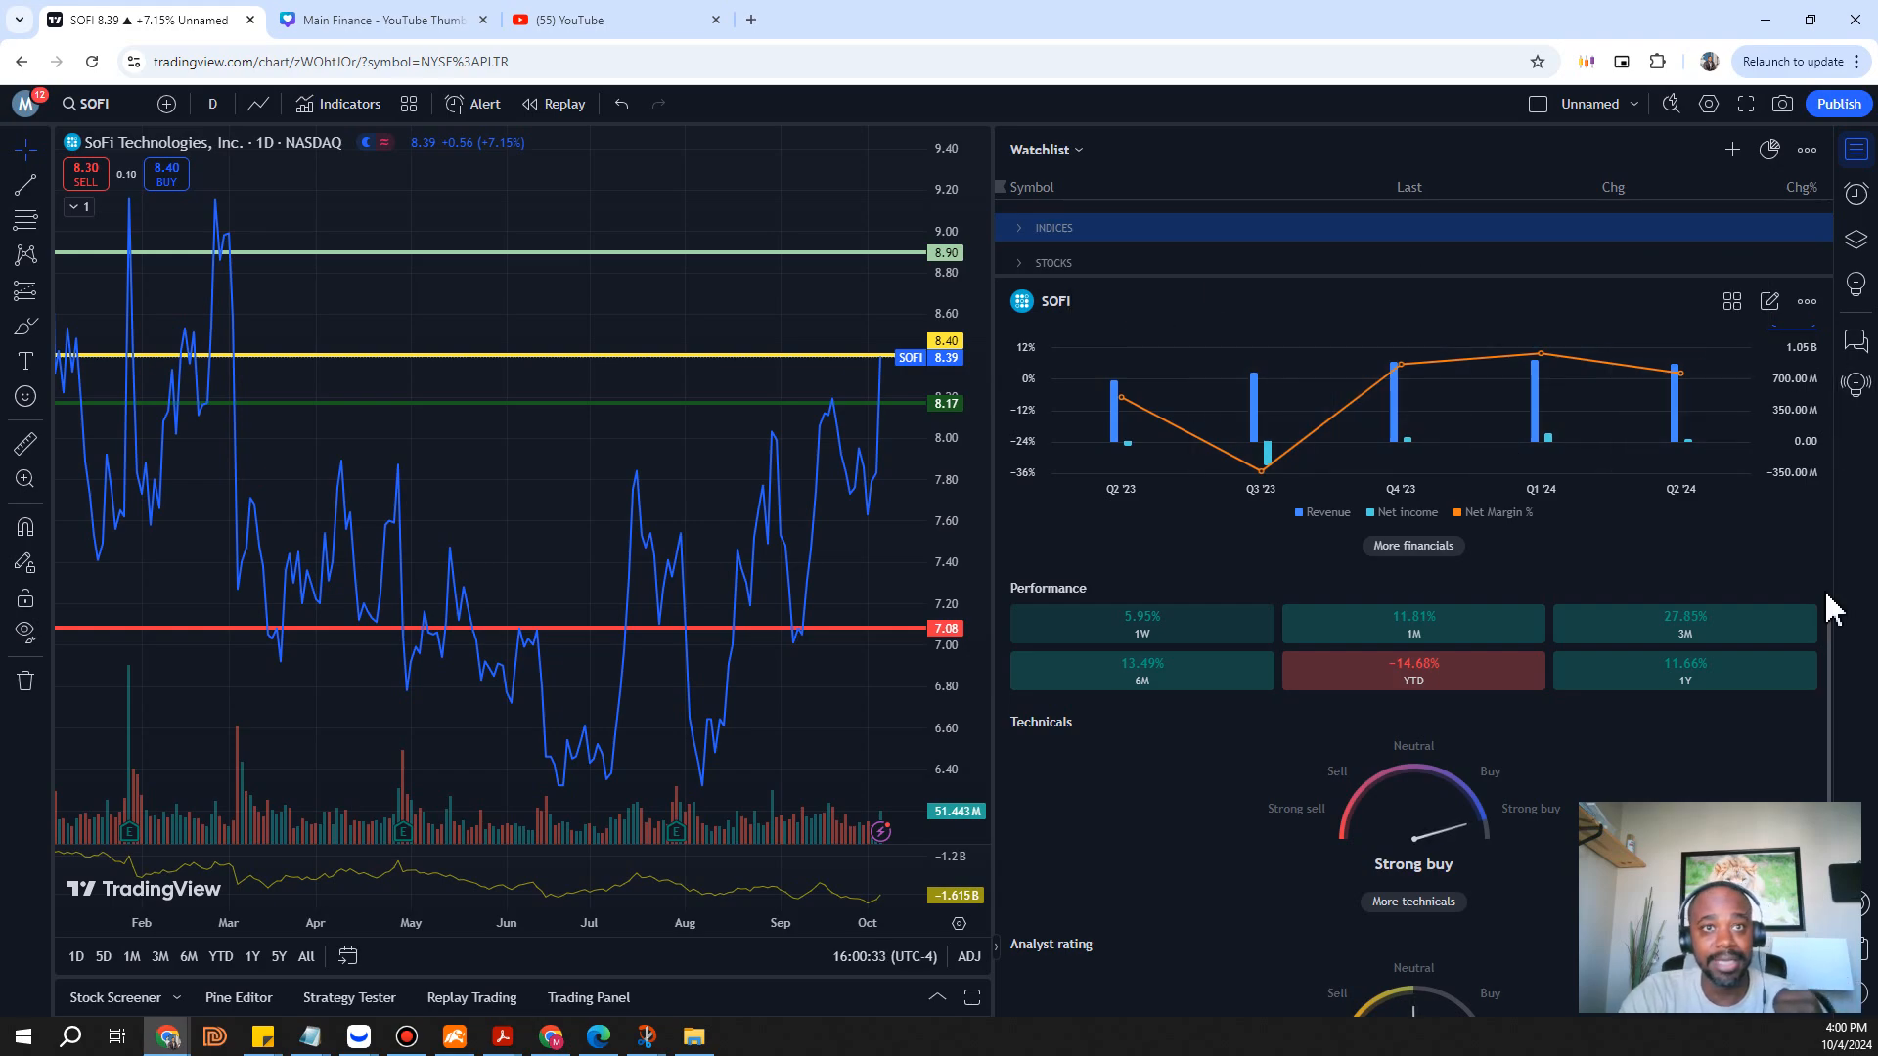